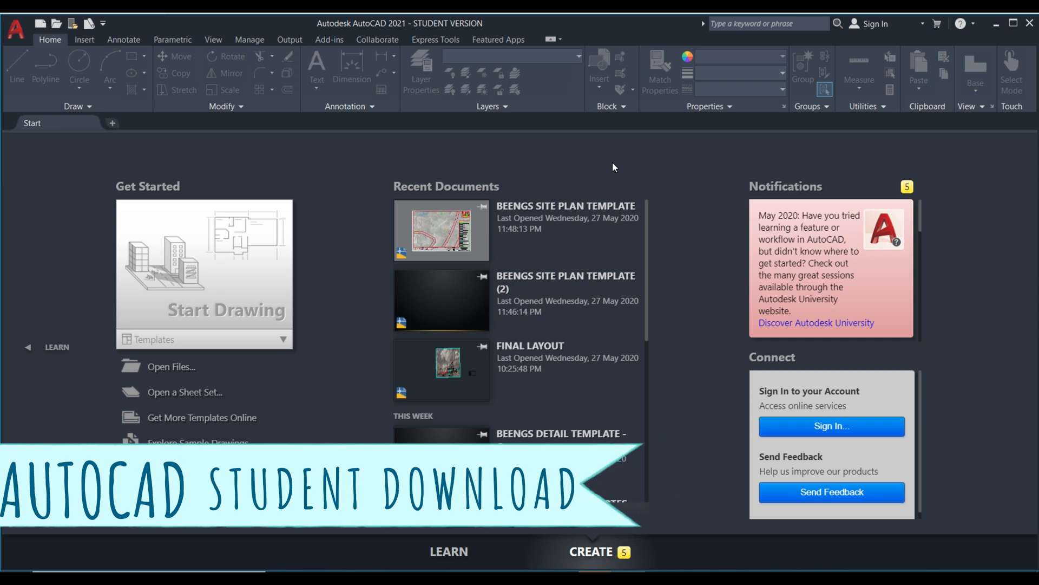
mouse_move(308, 165)
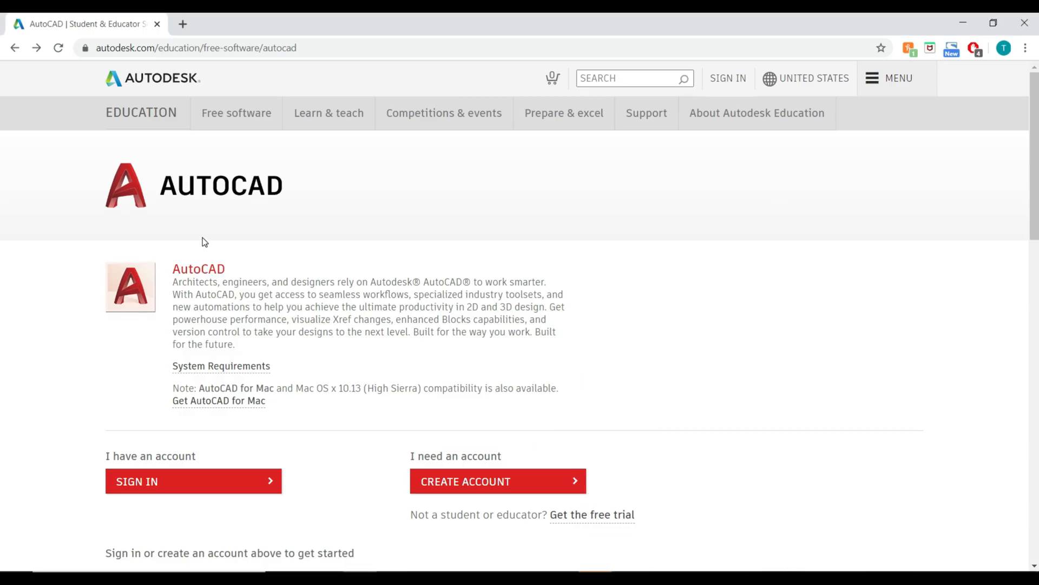
mouse_move(283, 212)
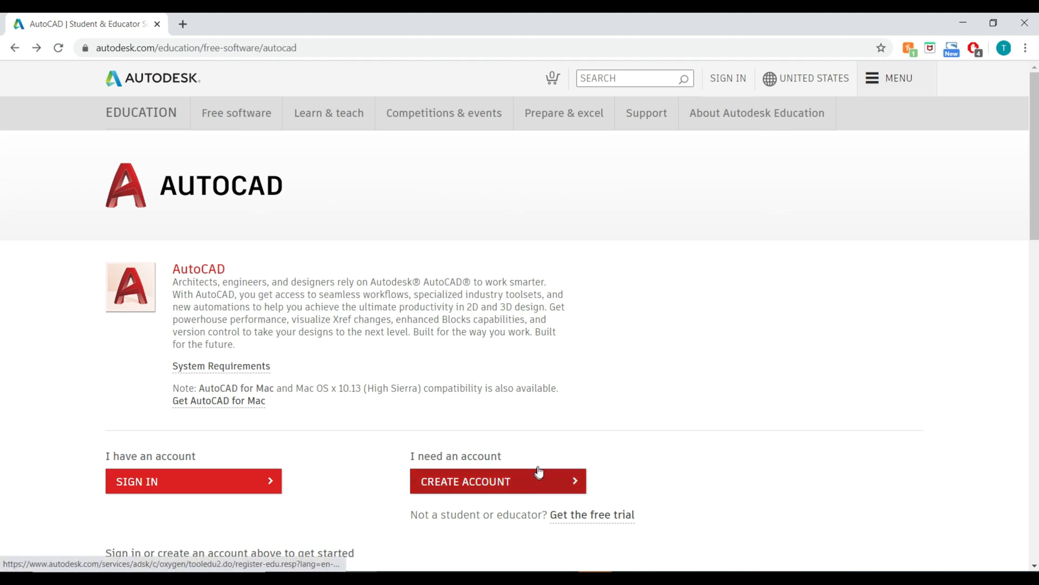
mouse_move(535, 445)
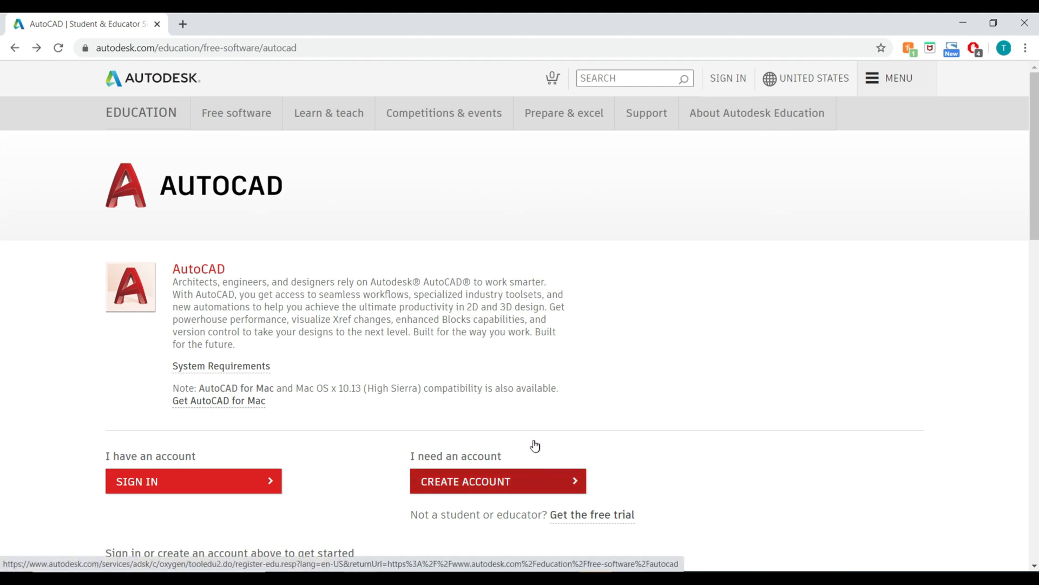
Step: Register as an Australian university student with a date of birth and submit eligibility
click(499, 481)
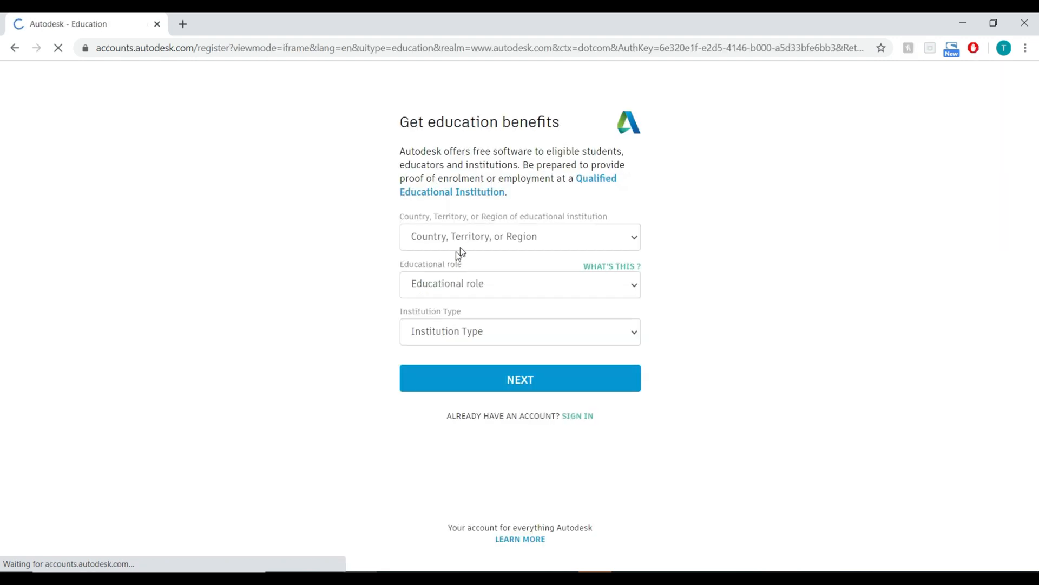
click(520, 236)
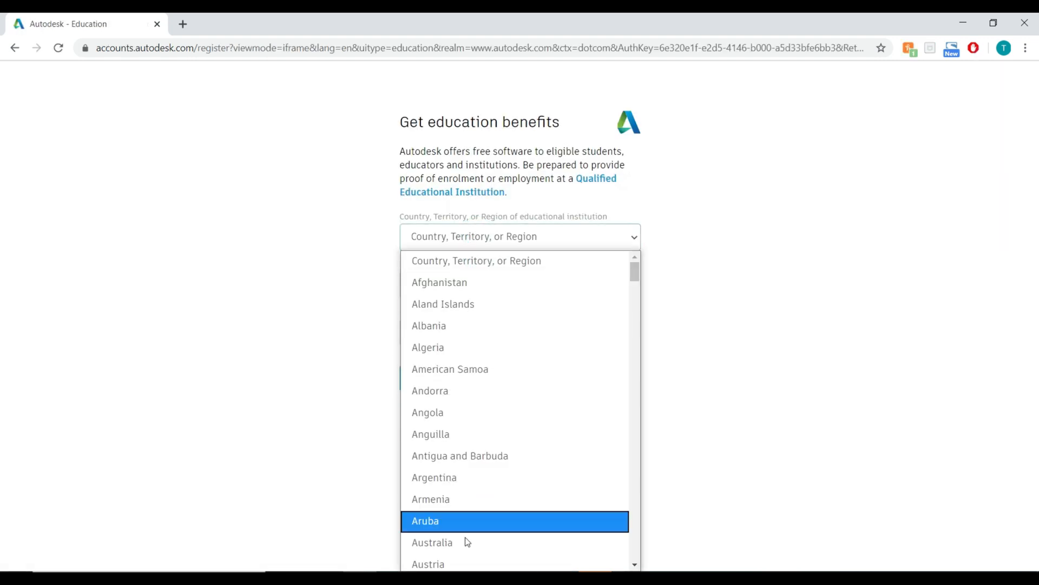
click(432, 543)
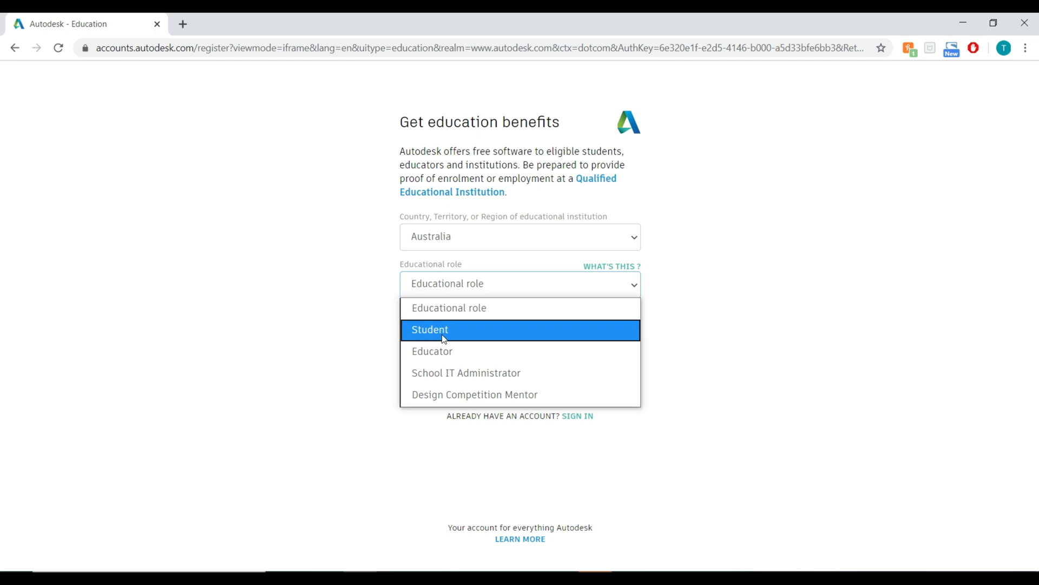
click(429, 330)
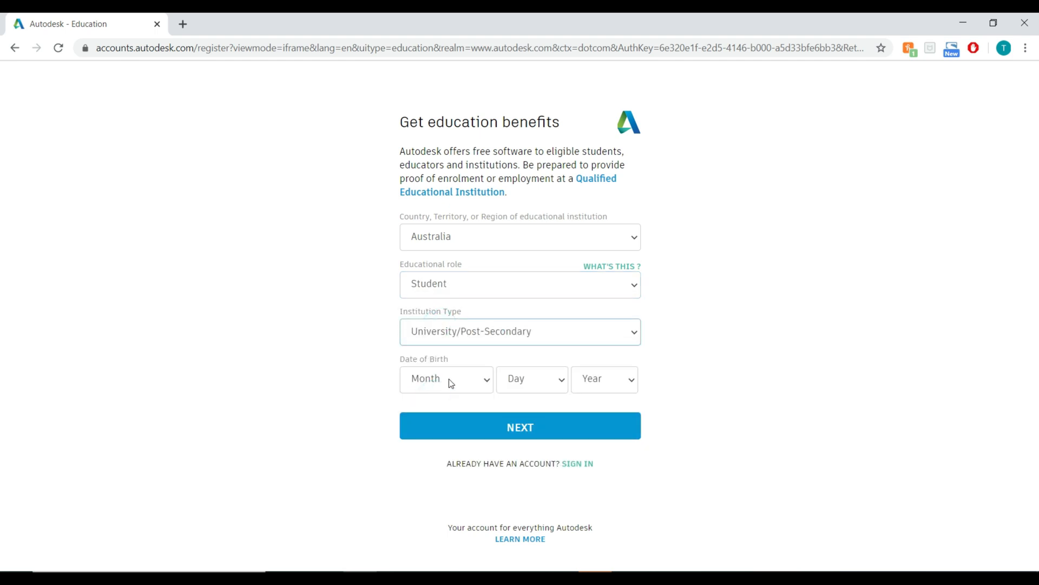
click(446, 379)
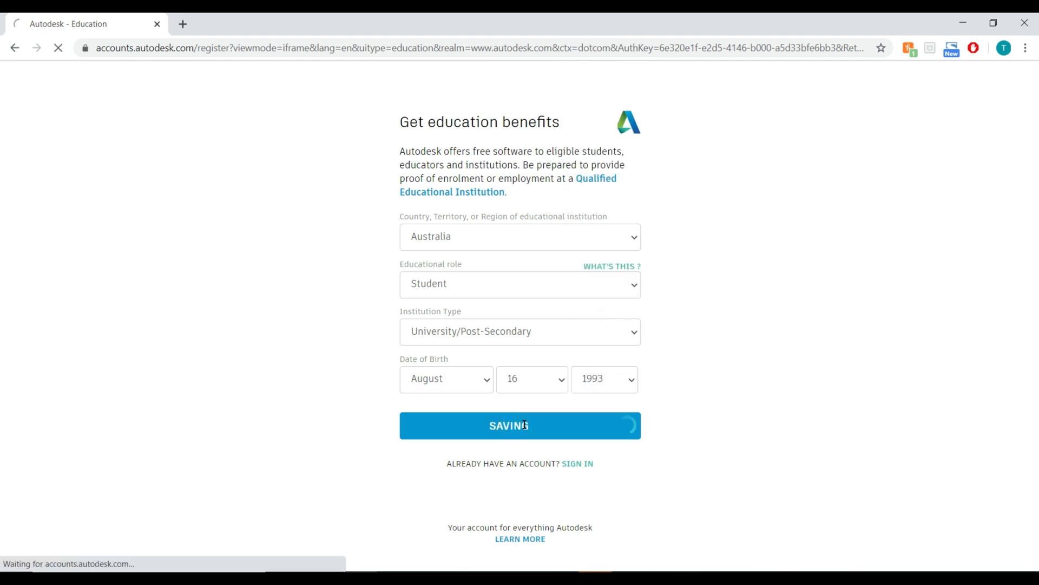
click(519, 425)
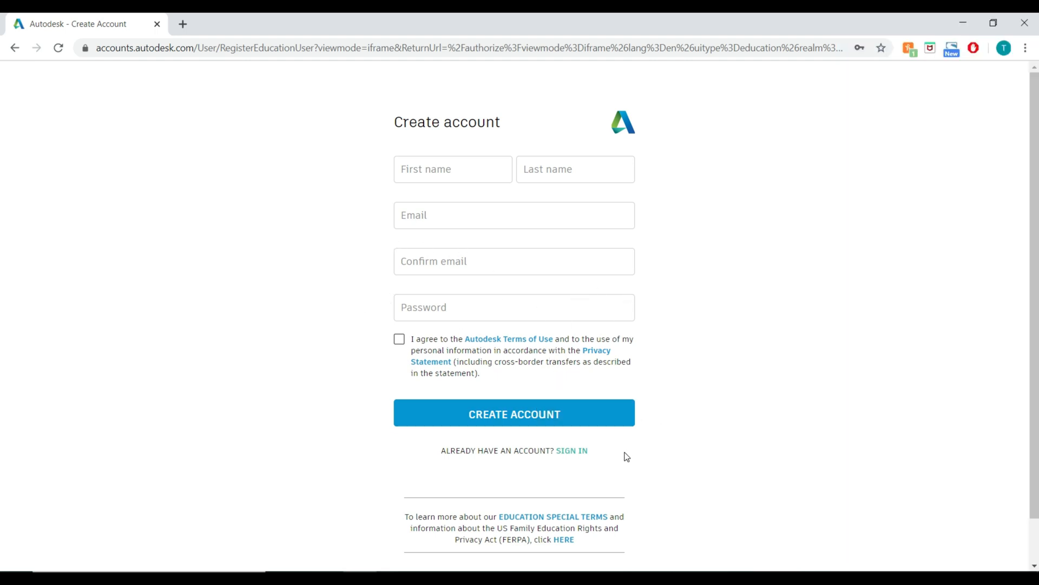
Step: Click into the First name field of the Create account form
click(14, 47)
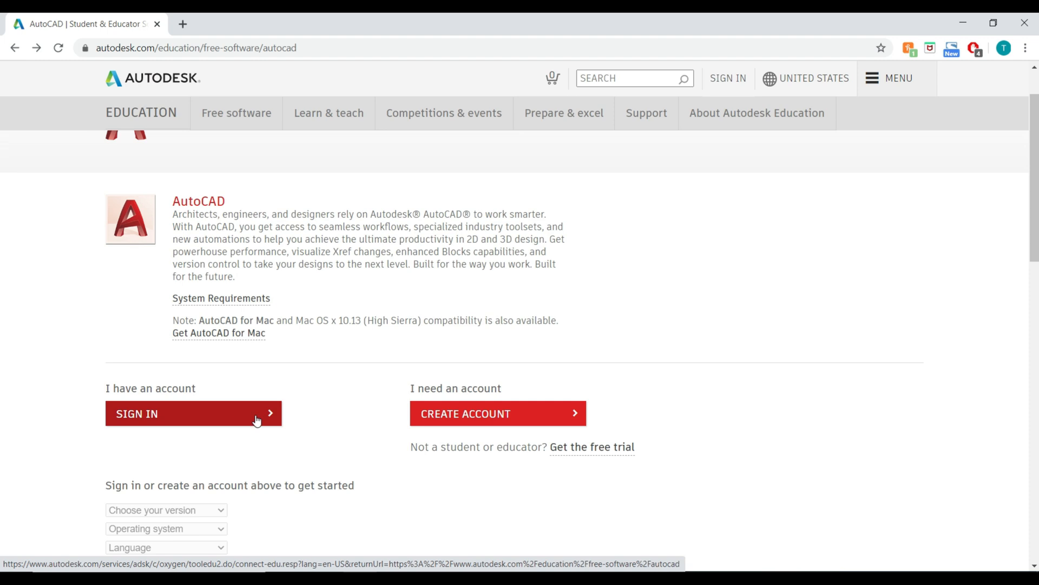
Step: Sign in, then select AutoCAD 2021 as the version and choose an installer language
click(192, 413)
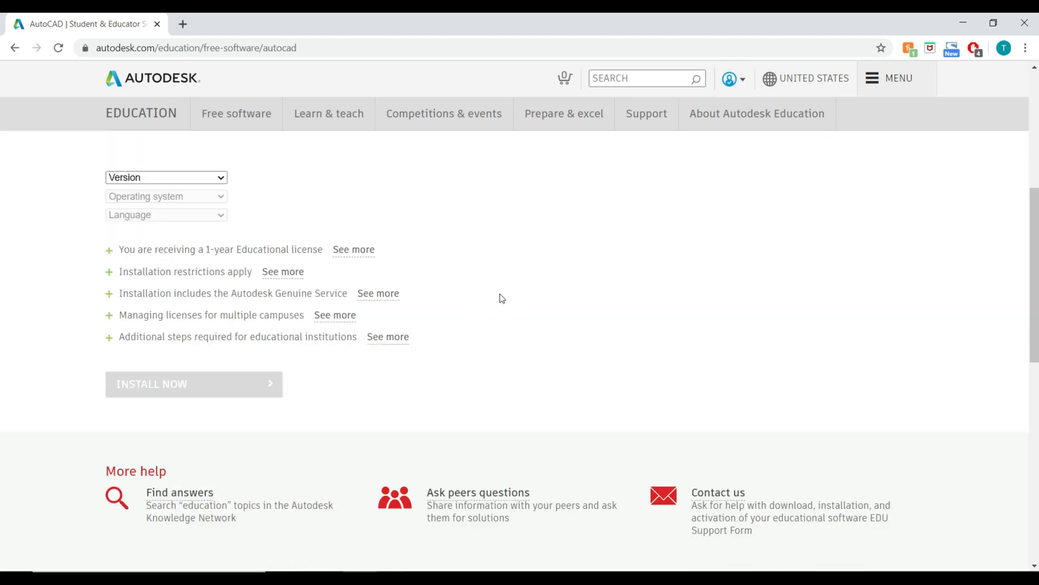
mouse_move(479, 279)
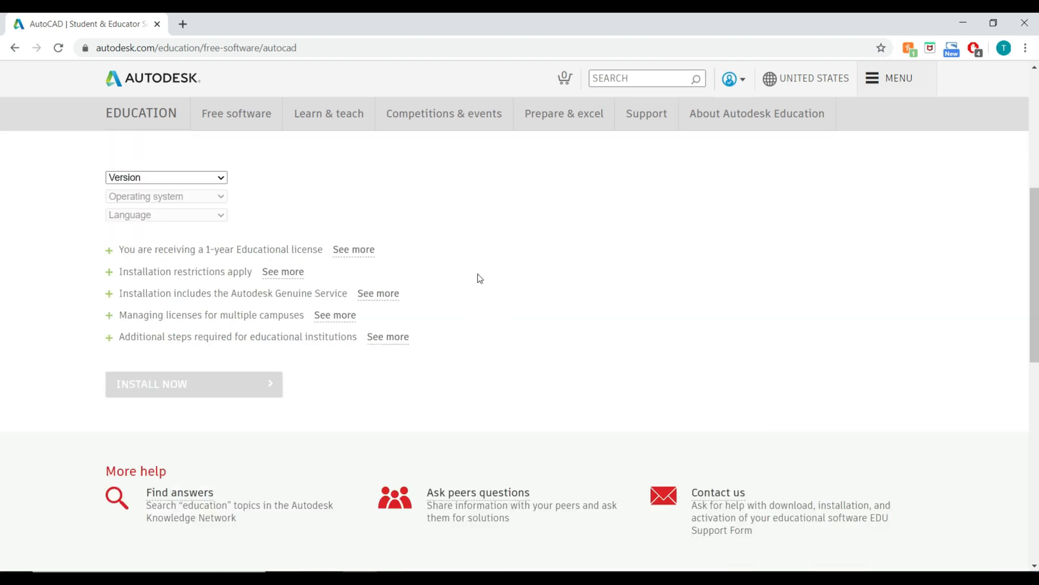
click(166, 177)
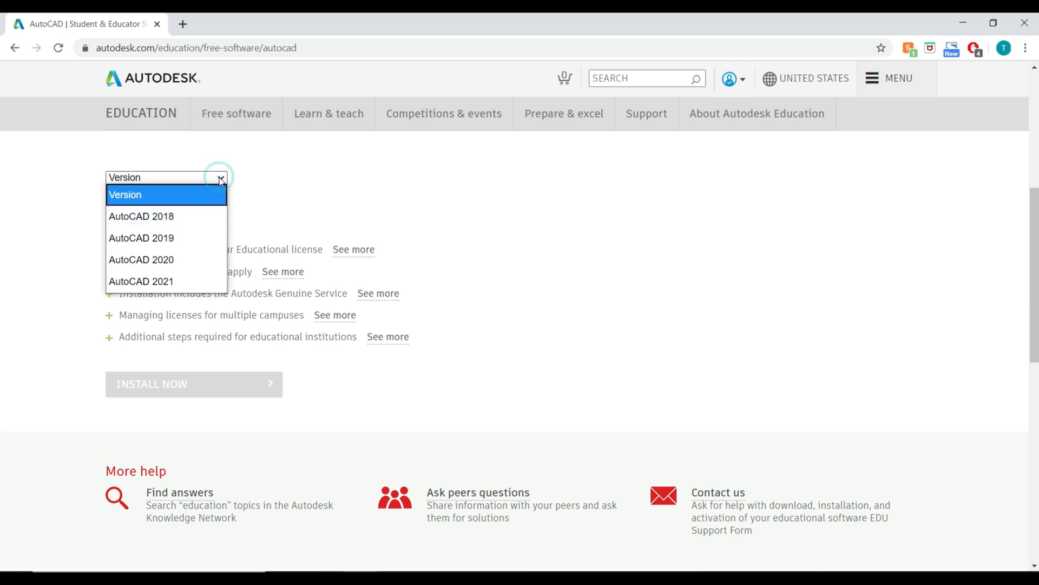
click(142, 280)
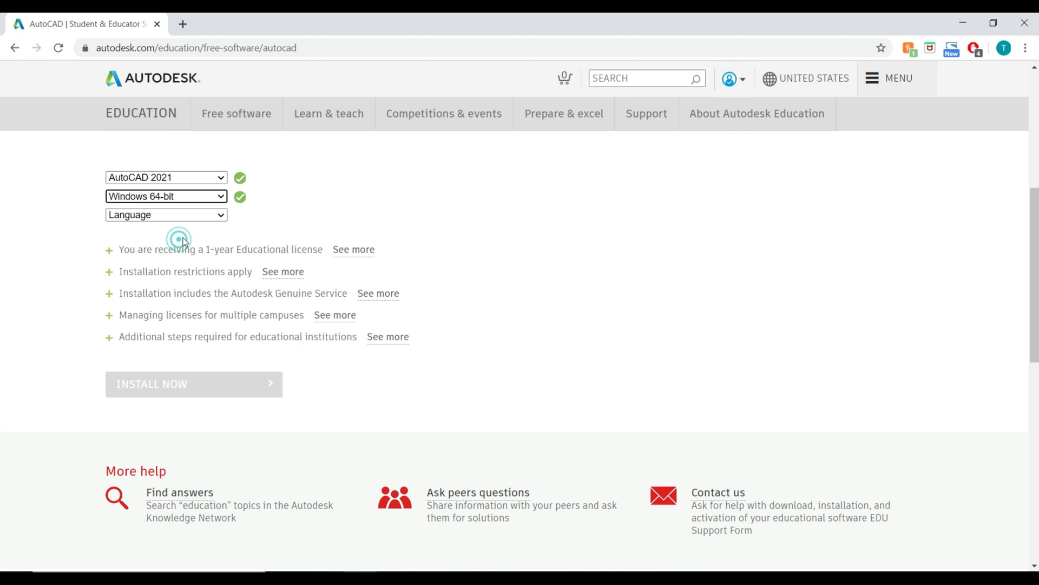
click(165, 214)
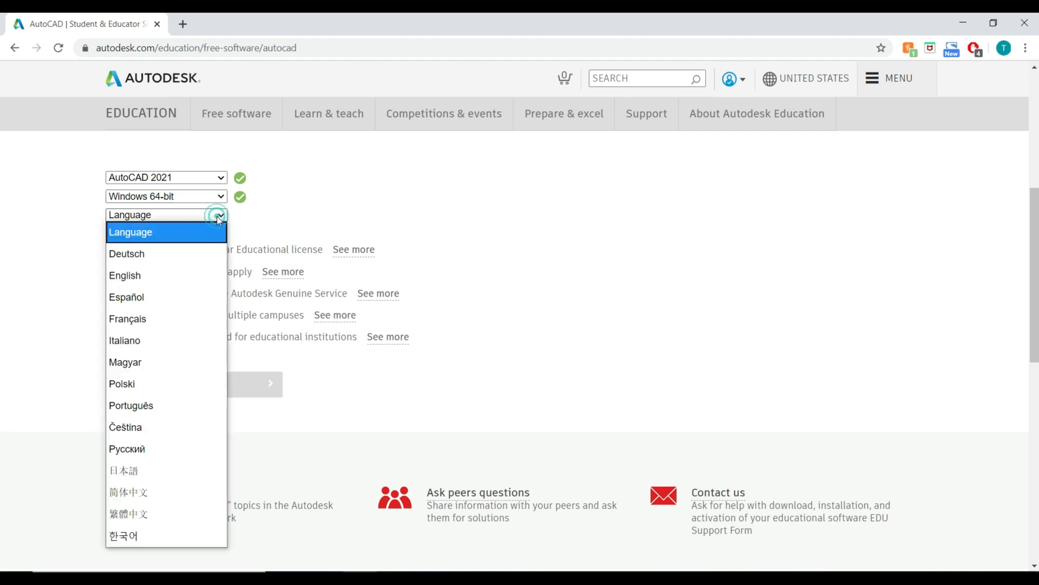
click(124, 275)
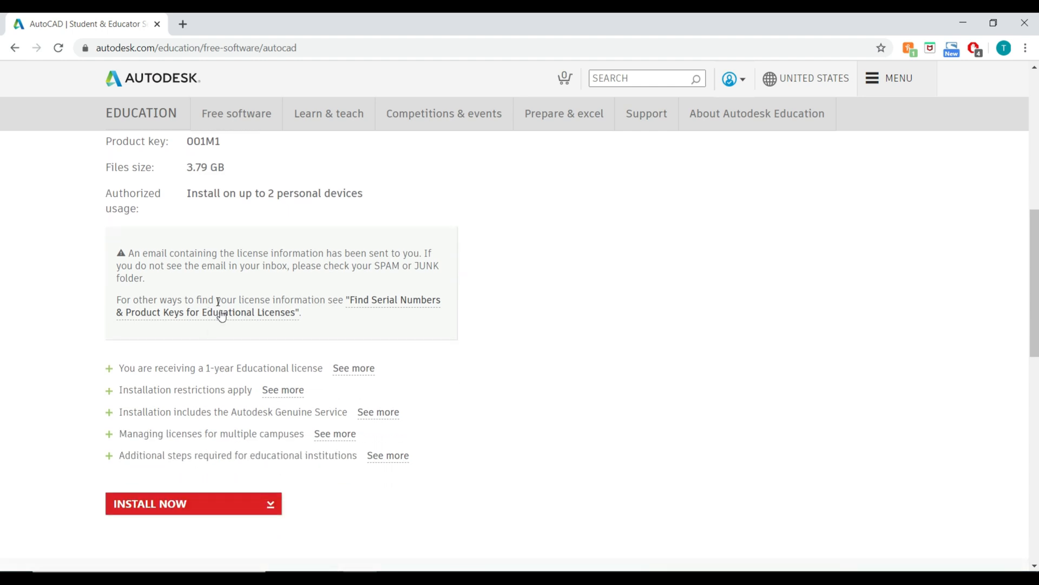
mouse_move(247, 401)
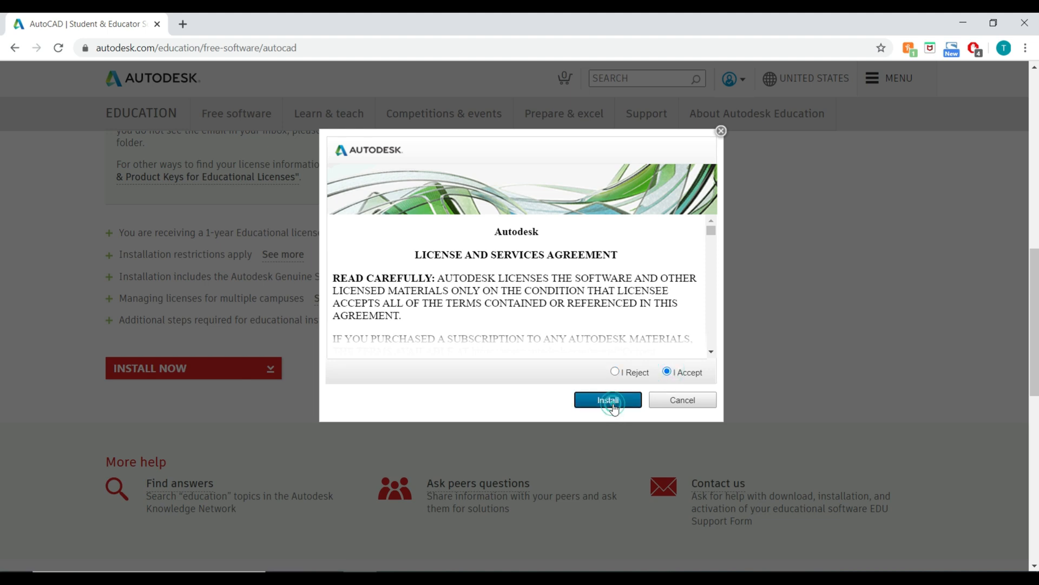
Step: Accept the AutoCAD 2021 license agreement and start the installer download
click(606, 399)
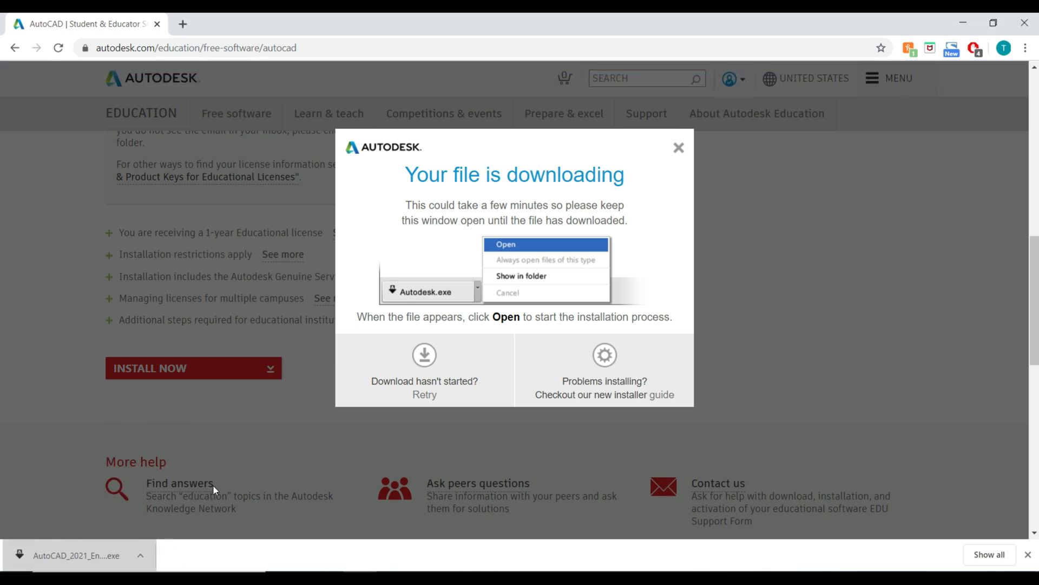
Step: Open the finished AutoCAD 2021 installer .exe from the browser download bar
click(505, 244)
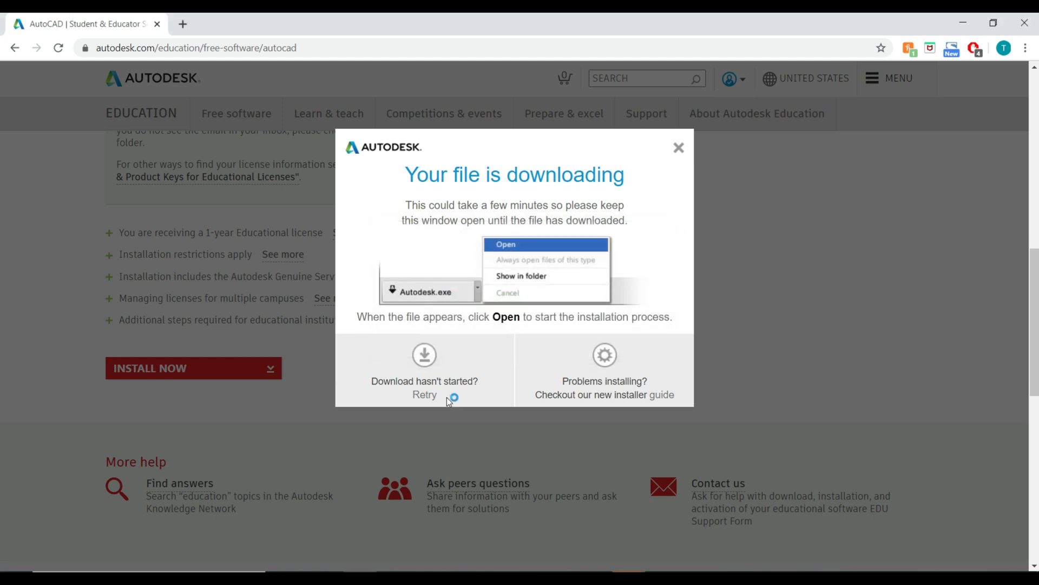
click(505, 244)
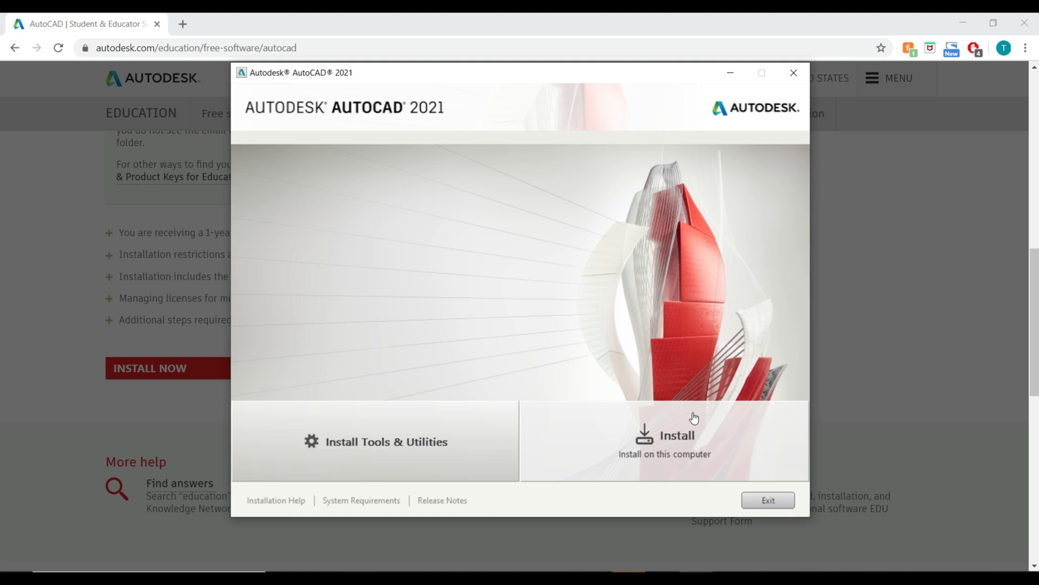
mouse_move(803, 342)
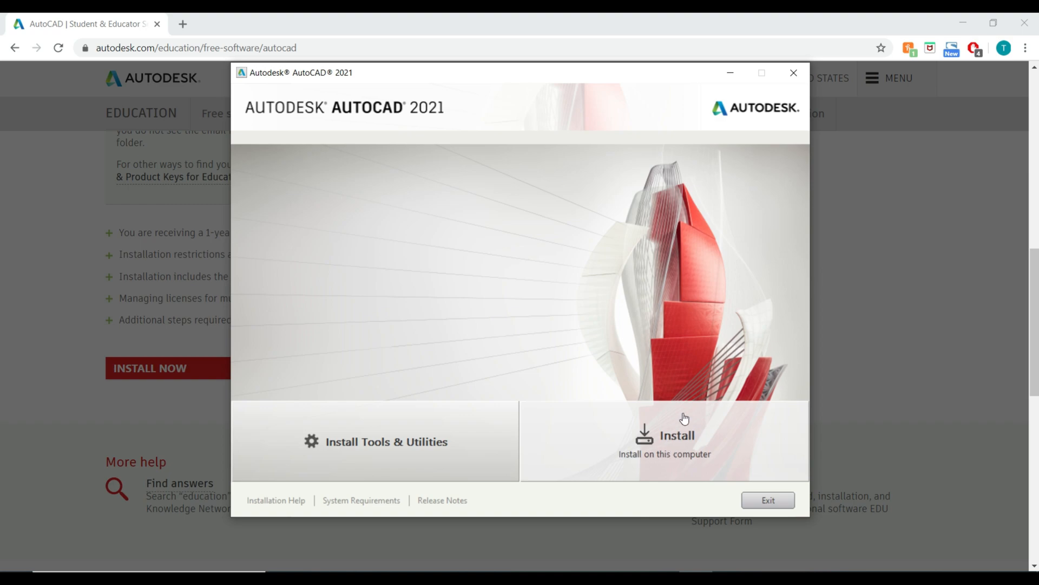
Step: Choose Install on this computer in the AutoCAD 2021 installer
click(664, 440)
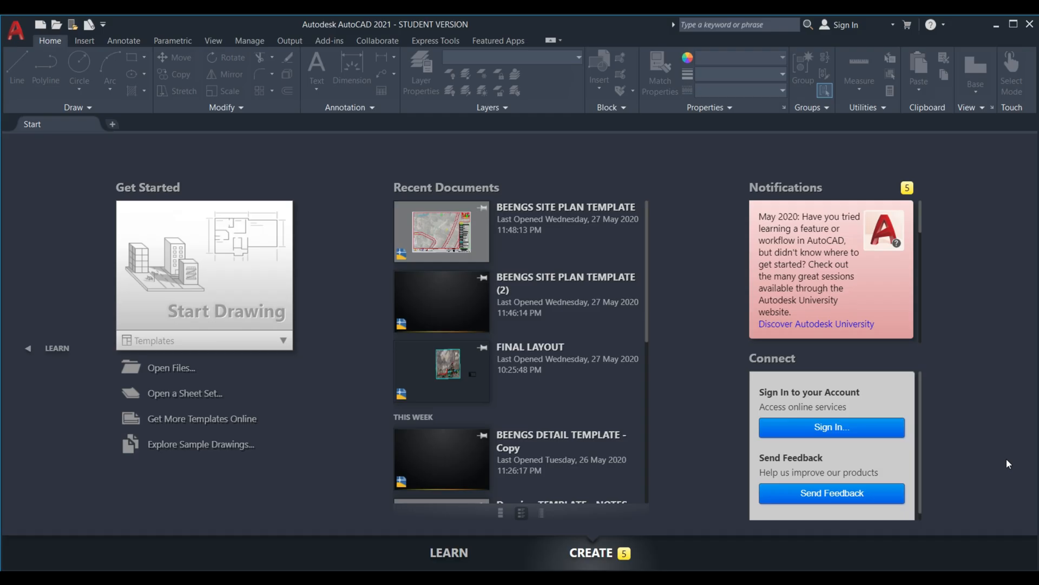